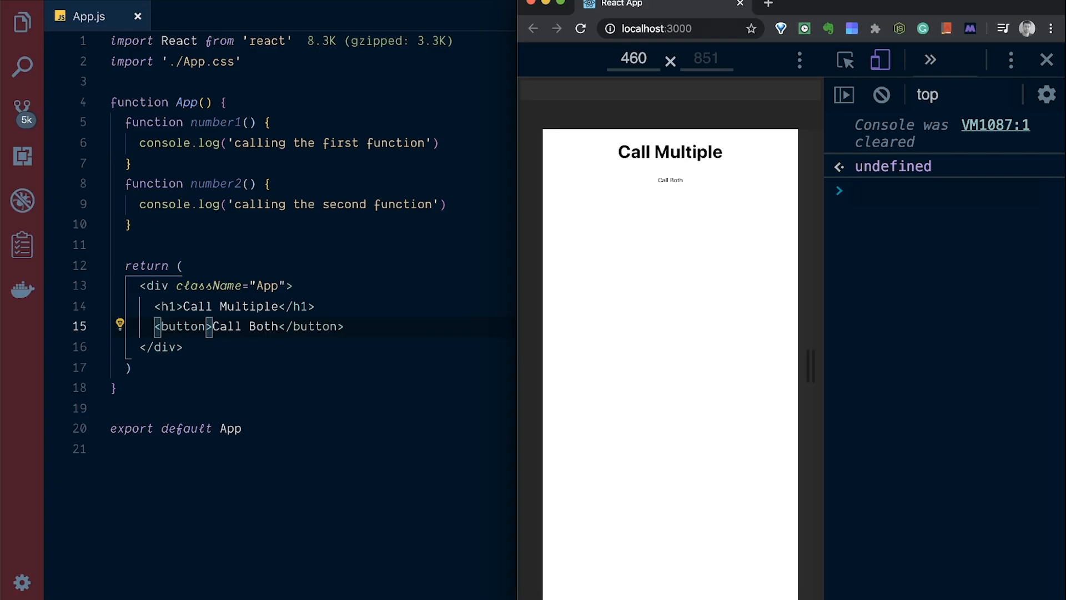
Add onClick={() => { number1(); number2() }} to the Call Both button in App.js.
{"action": "left_click", "coordinate": [917, 190]}
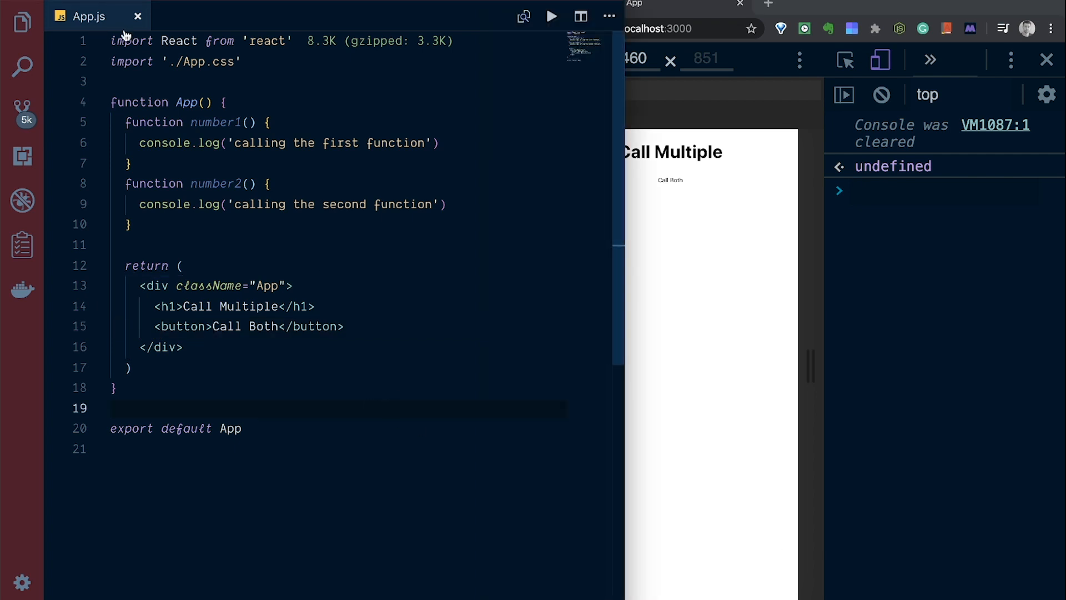
{"action": "mouse_move", "coordinate": [373, 377]}
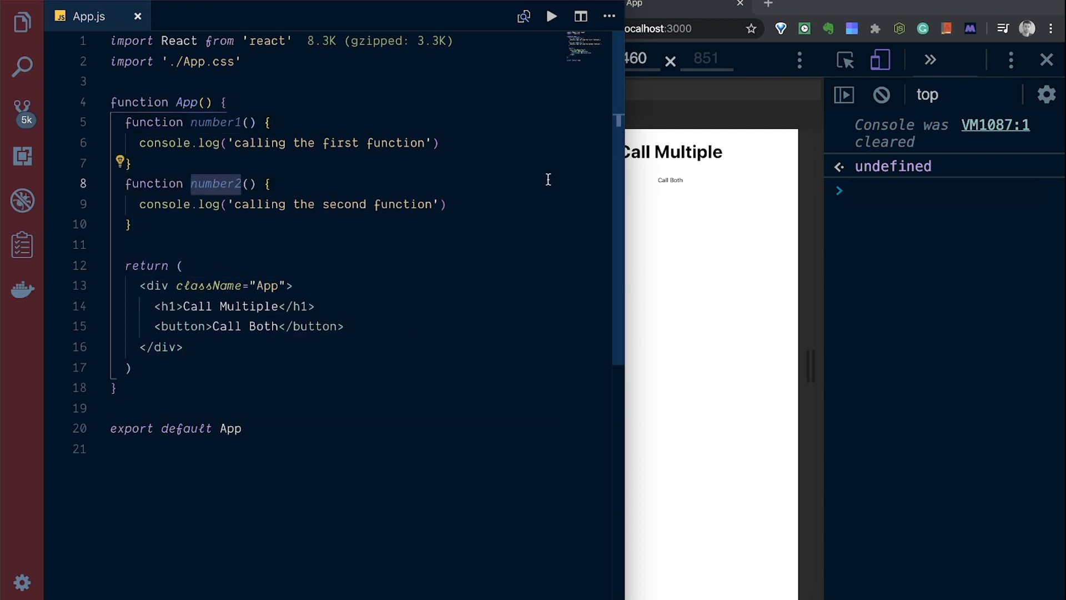
{"action": "mouse_move", "coordinate": [447, 312]}
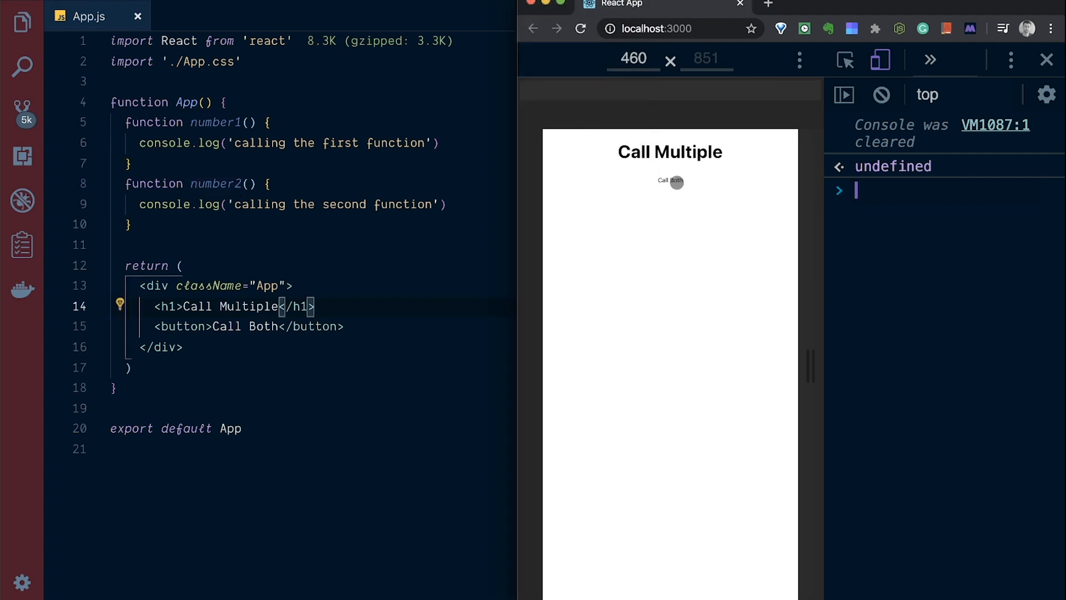
{"action": "mouse_move", "coordinate": [653, 246]}
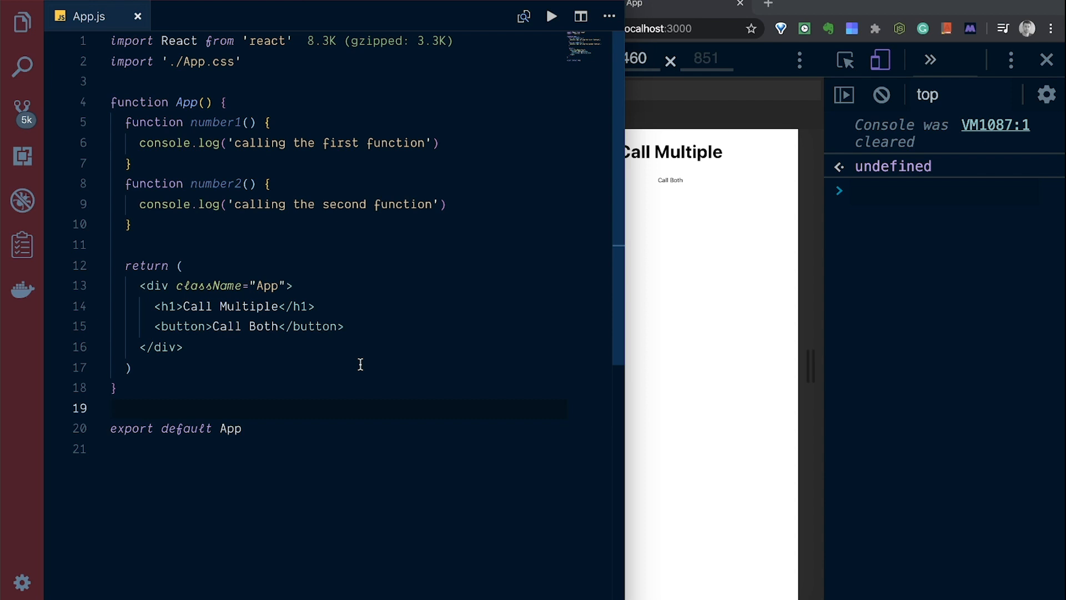
{"action": "mouse_move", "coordinate": [336, 397]}
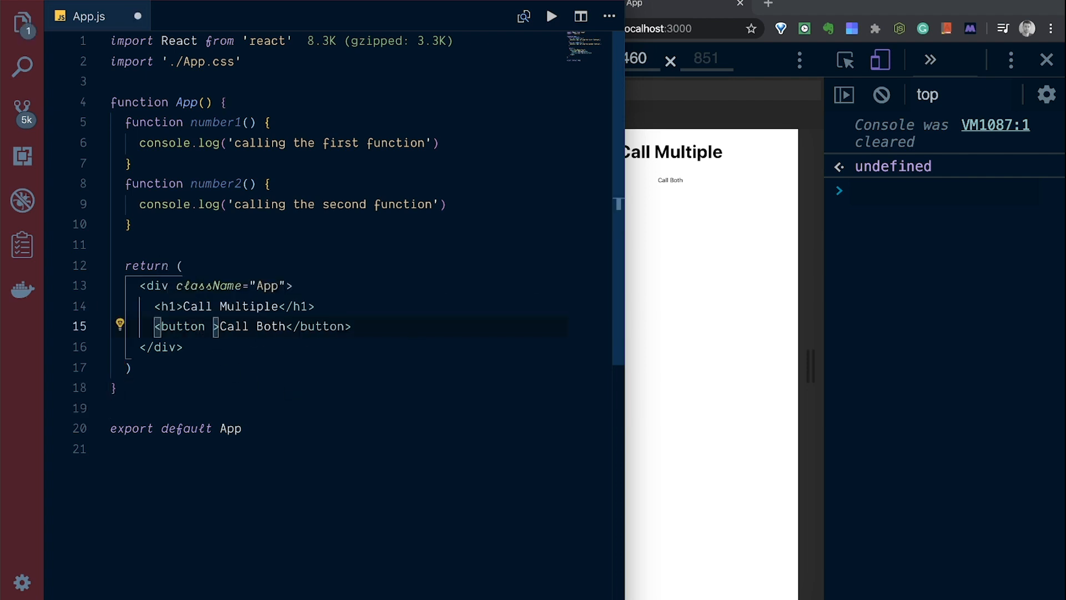
{"action": "type", "text": "onClick={"}
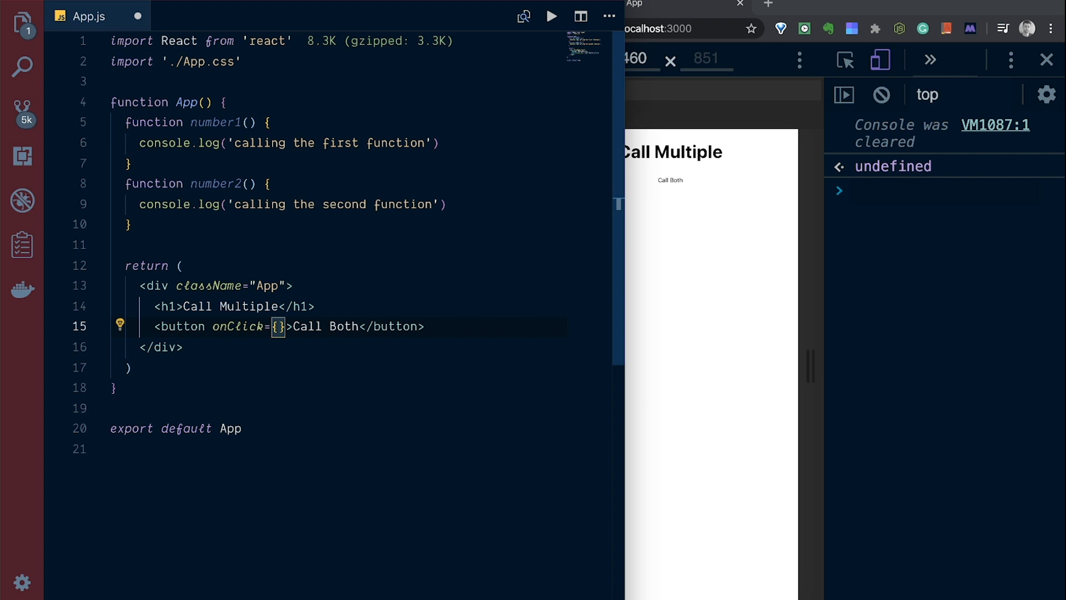
{"action": "type", "text": "() => {"}
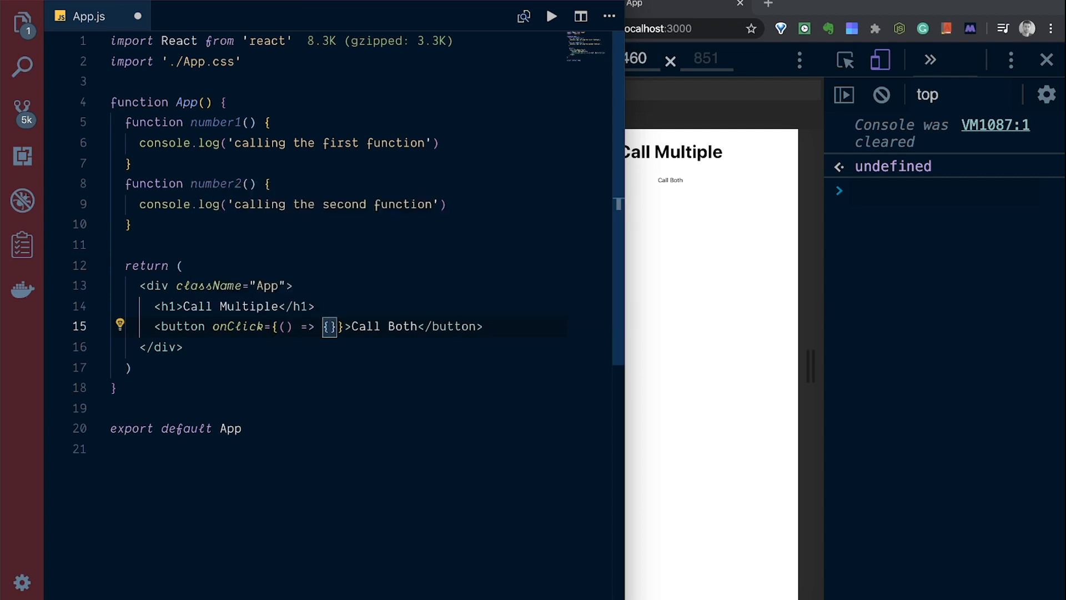
{"action": "key", "text": "Enter"}
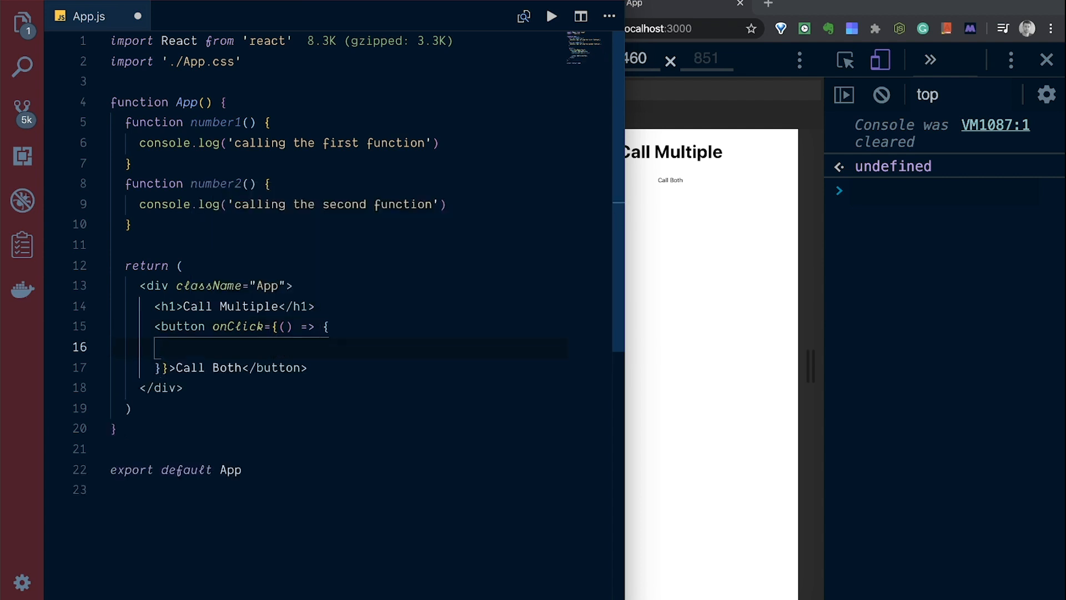
{"action": "type", "text": "number1("}
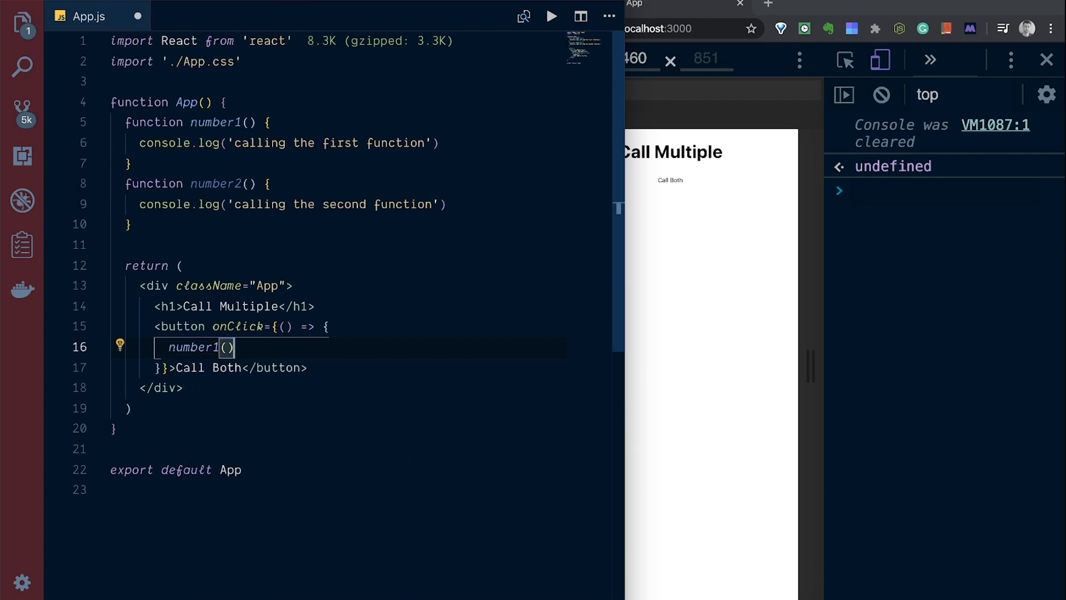
{"action": "key", "text": "Enter"}
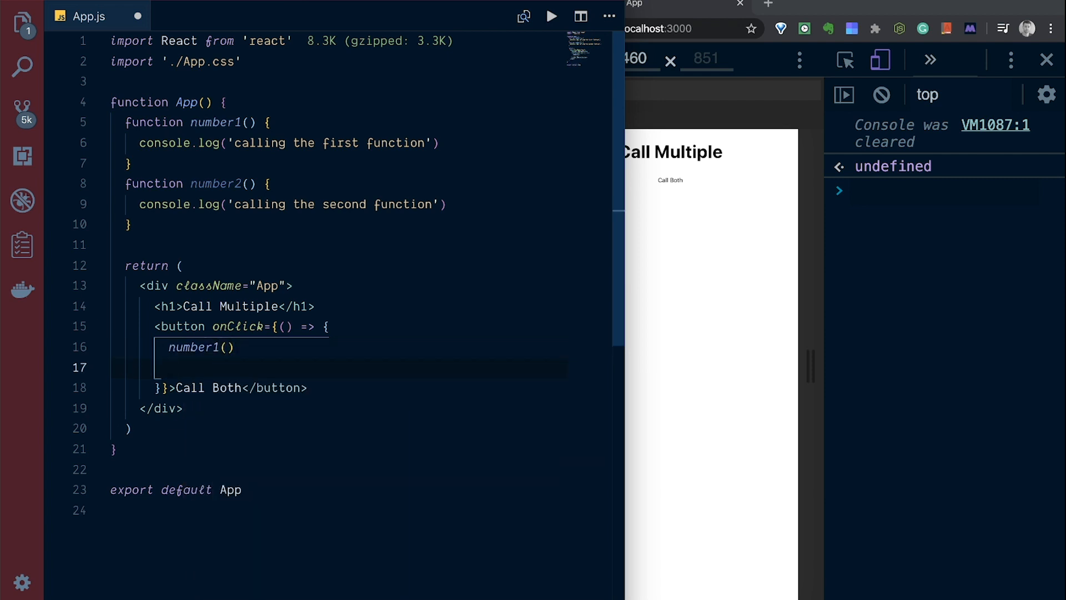
{"action": "type", "text": "number2("}
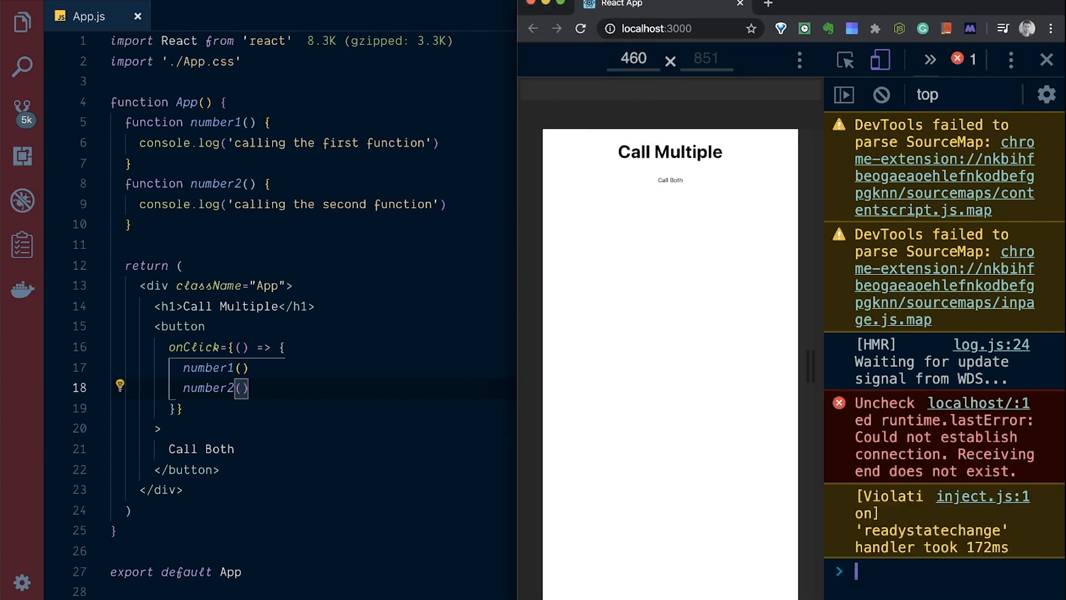
Clear the console and click Call Both to see both function log messages.
{"action": "type", "text": "clear"}
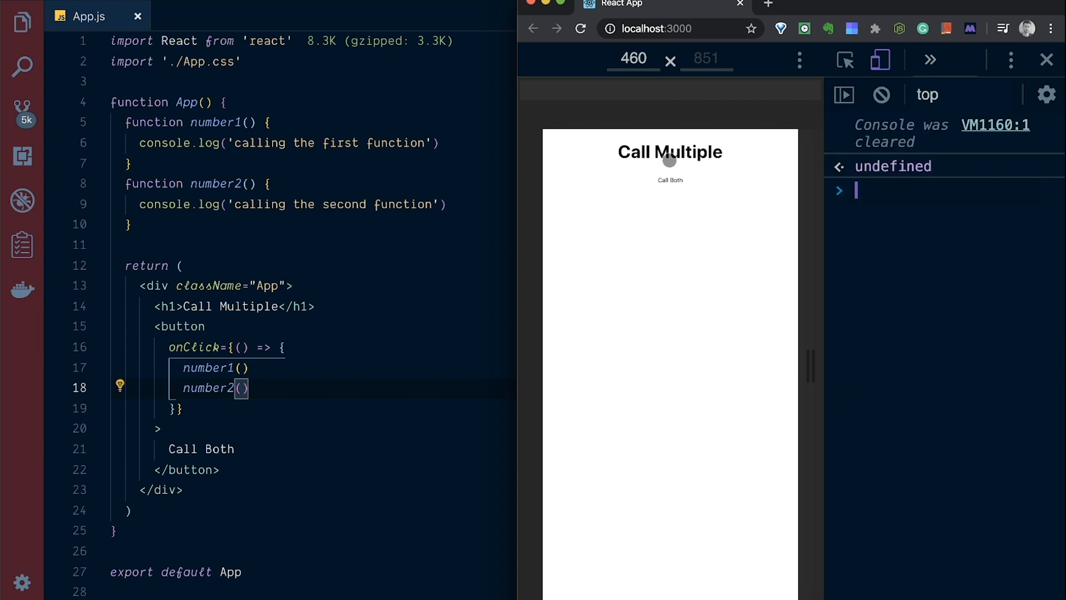
{"action": "left_click", "coordinate": [669, 179]}
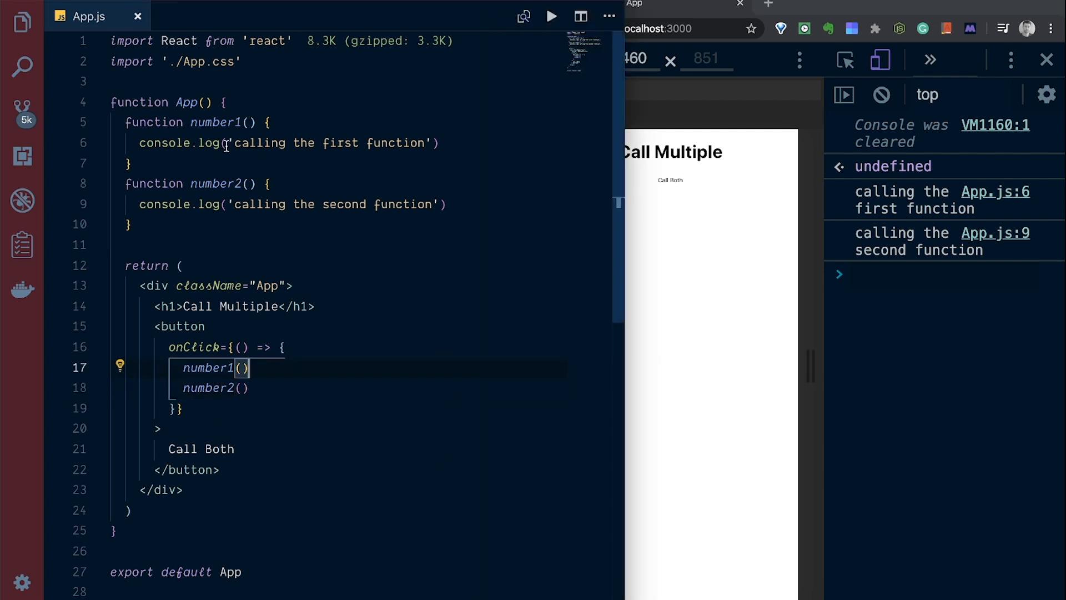
{"action": "mouse_move", "coordinate": [521, 402]}
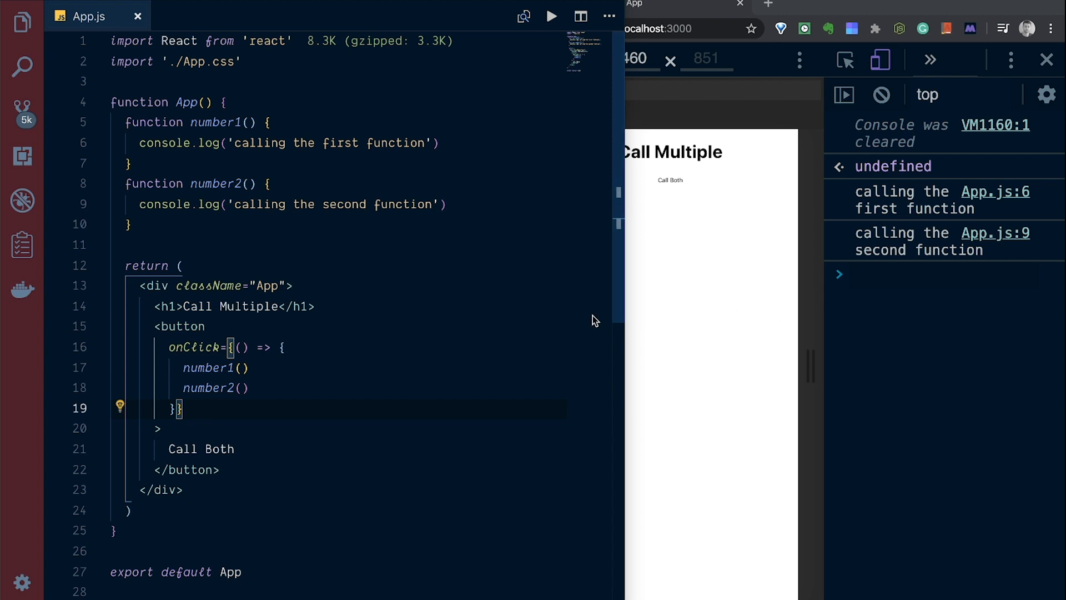
Write function callBoth() { number1(); number2() } below number2 in App.js.
{"action": "left_click", "coordinate": [197, 233]}
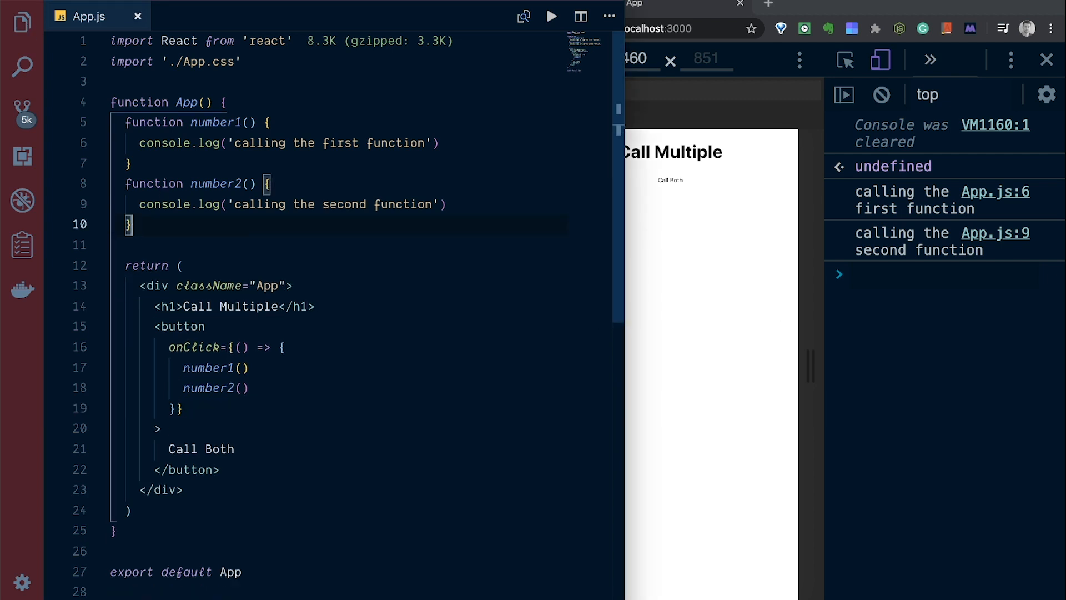
{"action": "type", "text": "f"}
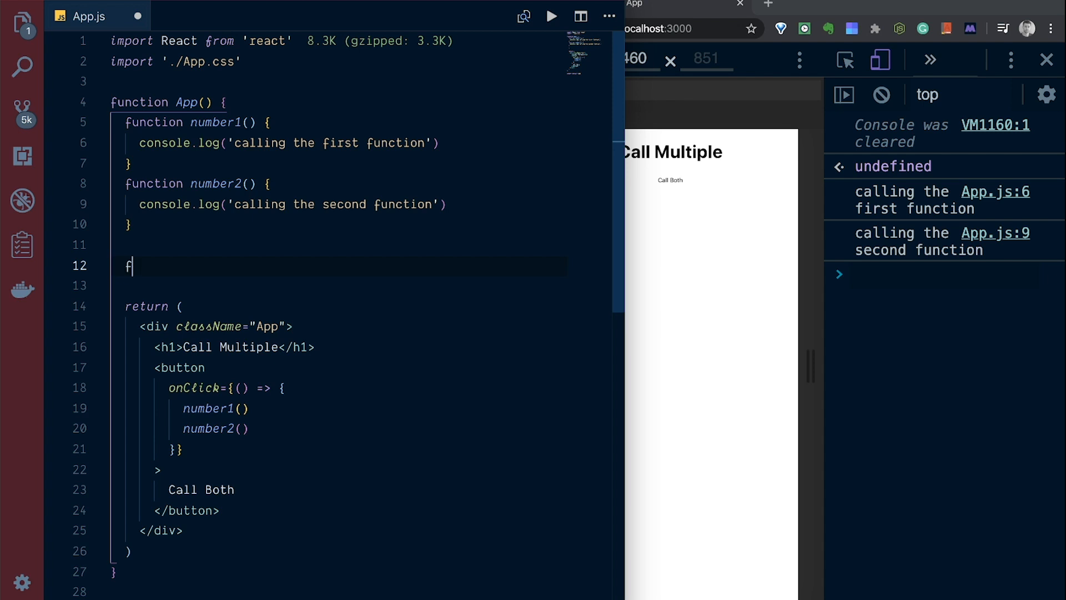
{"action": "type", "text": "unction"}
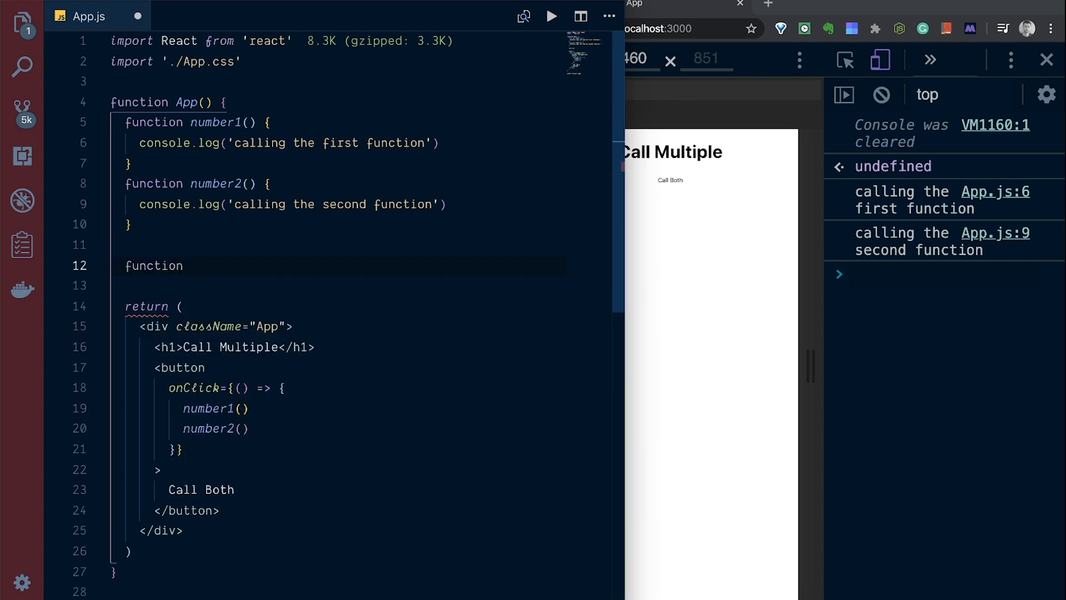
{"action": "type", "text": "callBoth(){"}
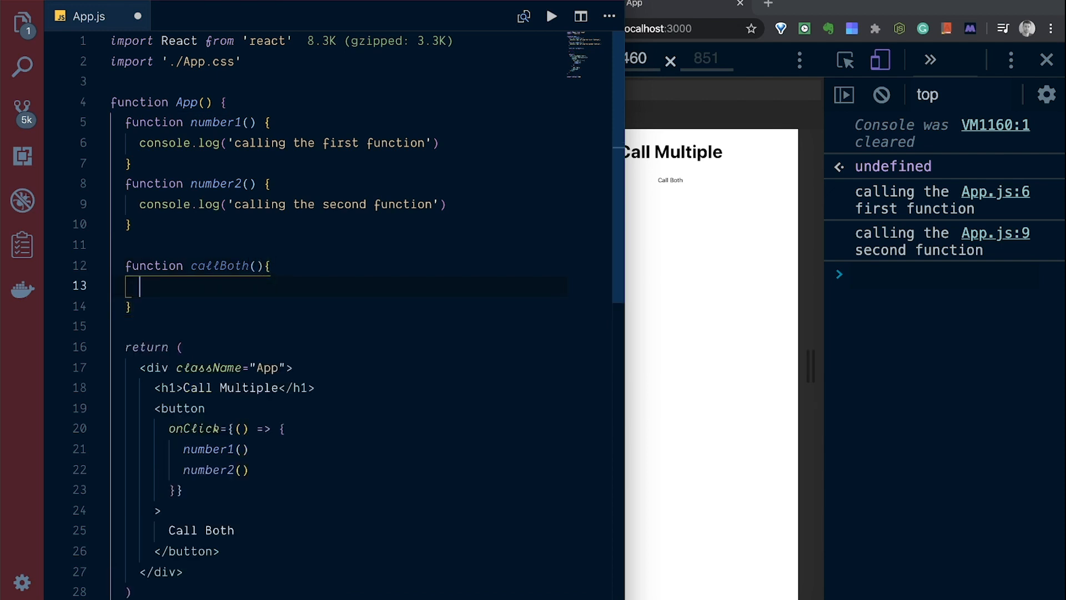
{"action": "type", "text": "number1("}
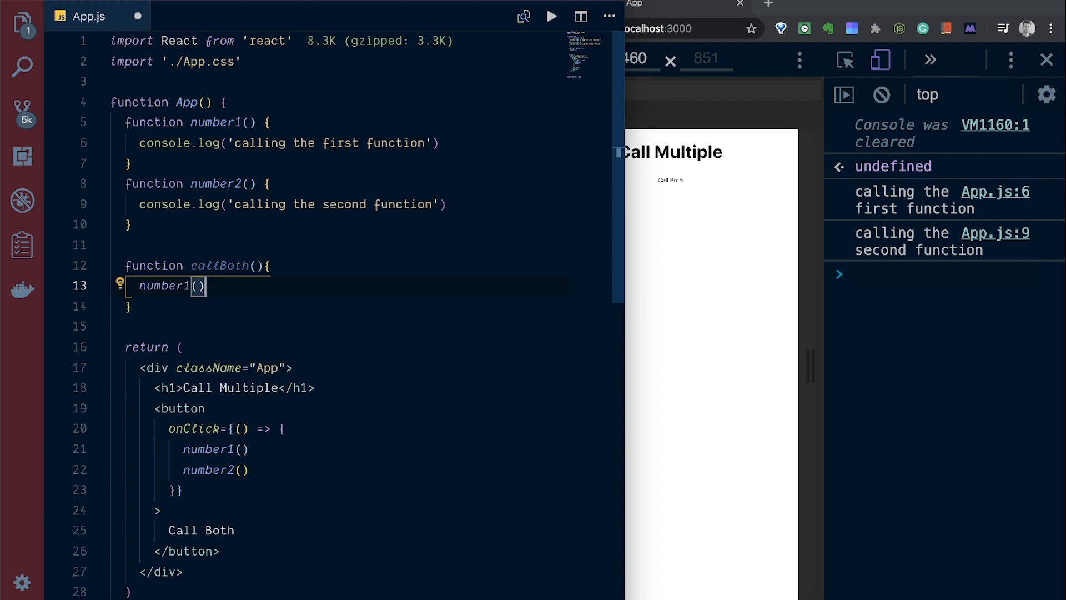
{"action": "type", "text": "numbx"}
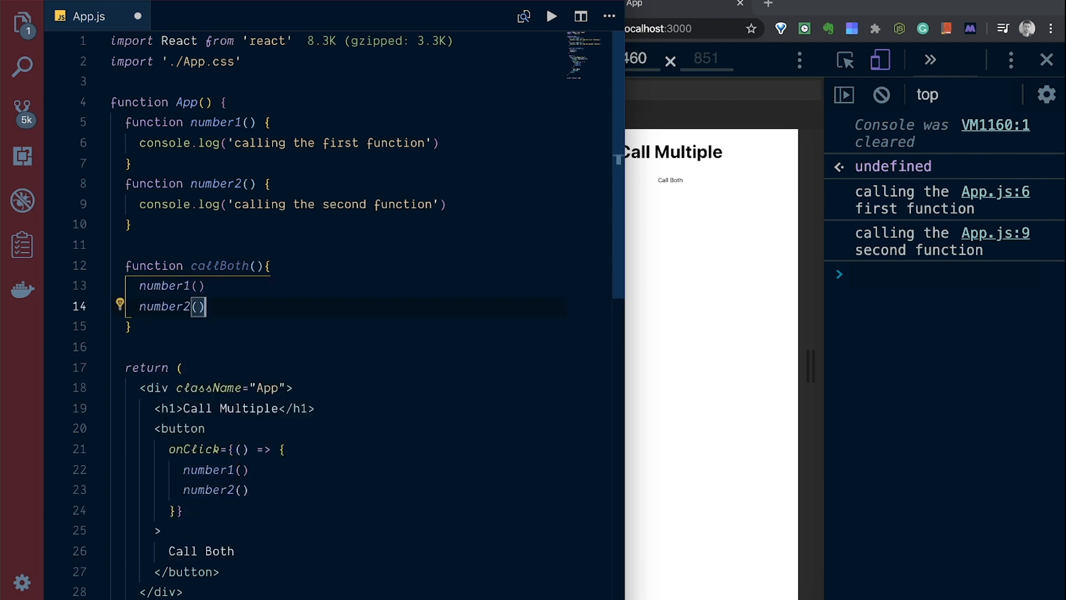
{"action": "scroll", "scroll_direction": "down", "scroll_amount": 3}
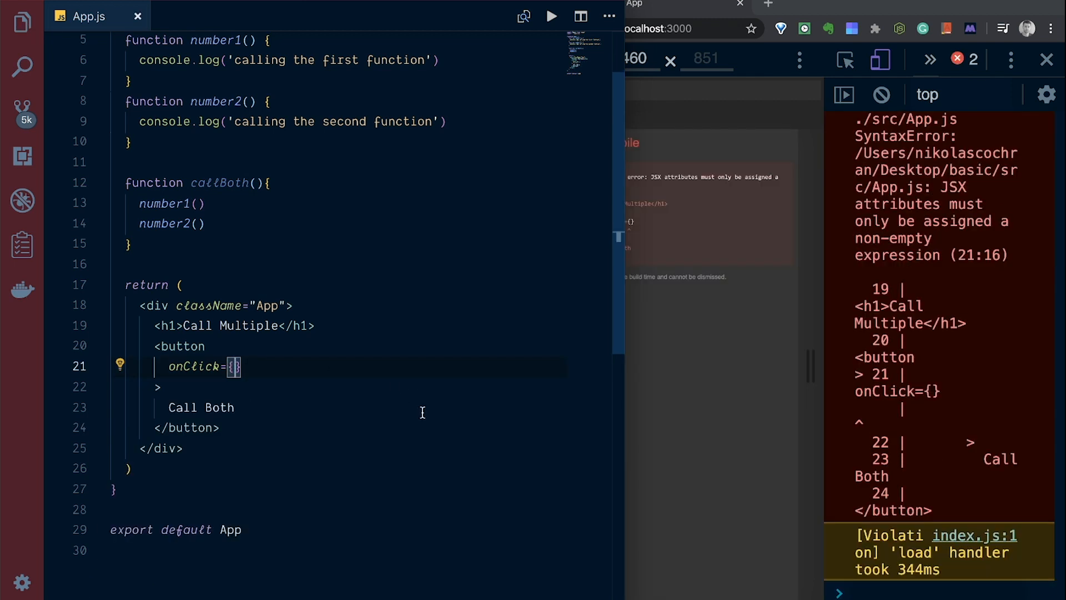
Set the button's handler to onClick={callBoth} on a single line and save.
{"action": "type", "text": "callBoth"}
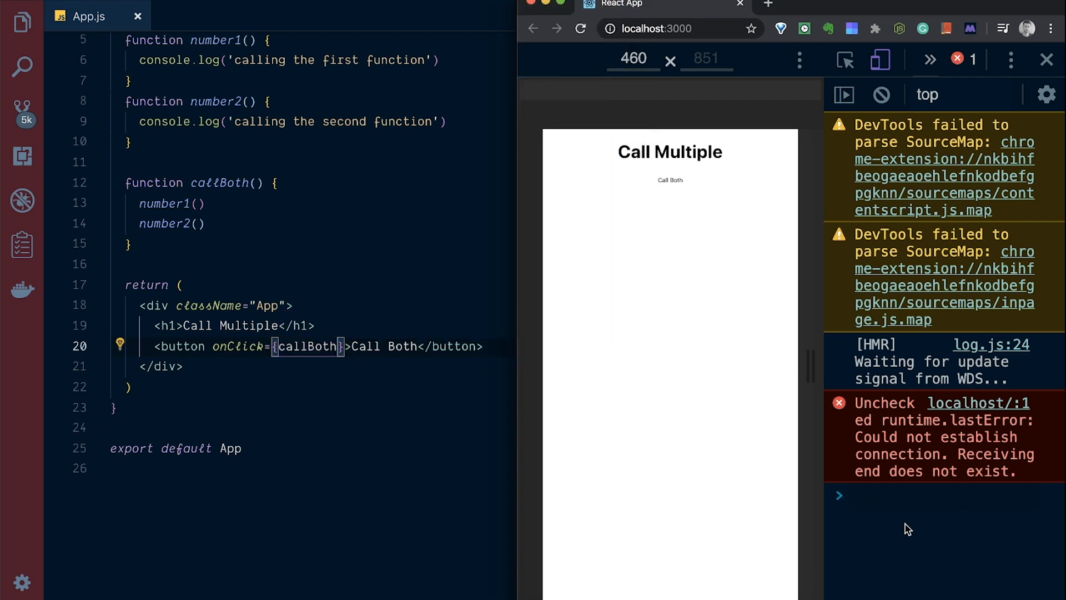
{"action": "type", "text": "c"}
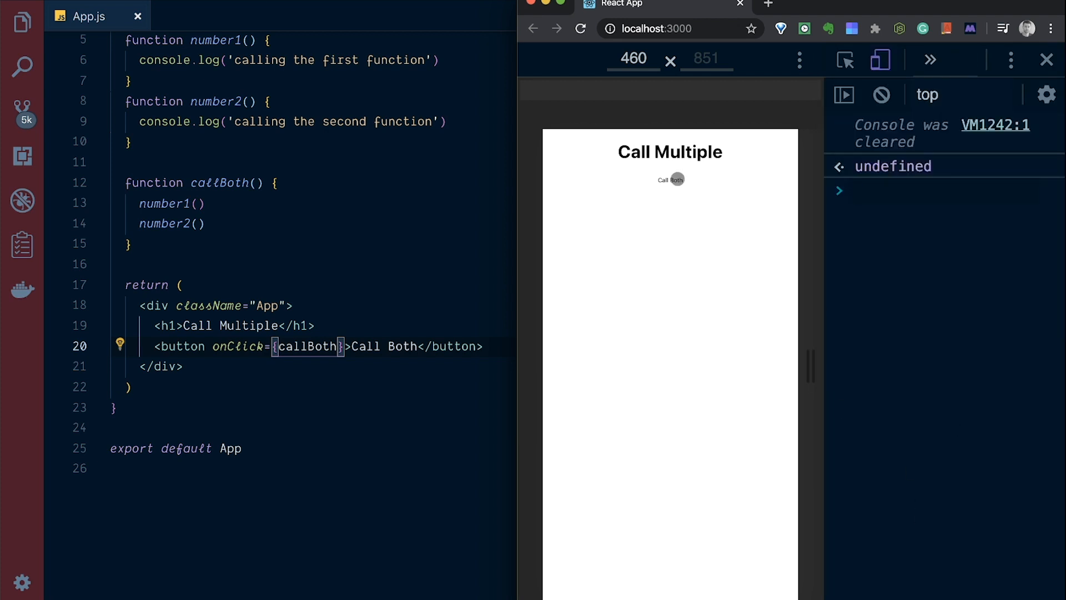
Click Call Both to check it logs 'calling the first function' and 'calling the second function'.
{"action": "left_click", "coordinate": [670, 180]}
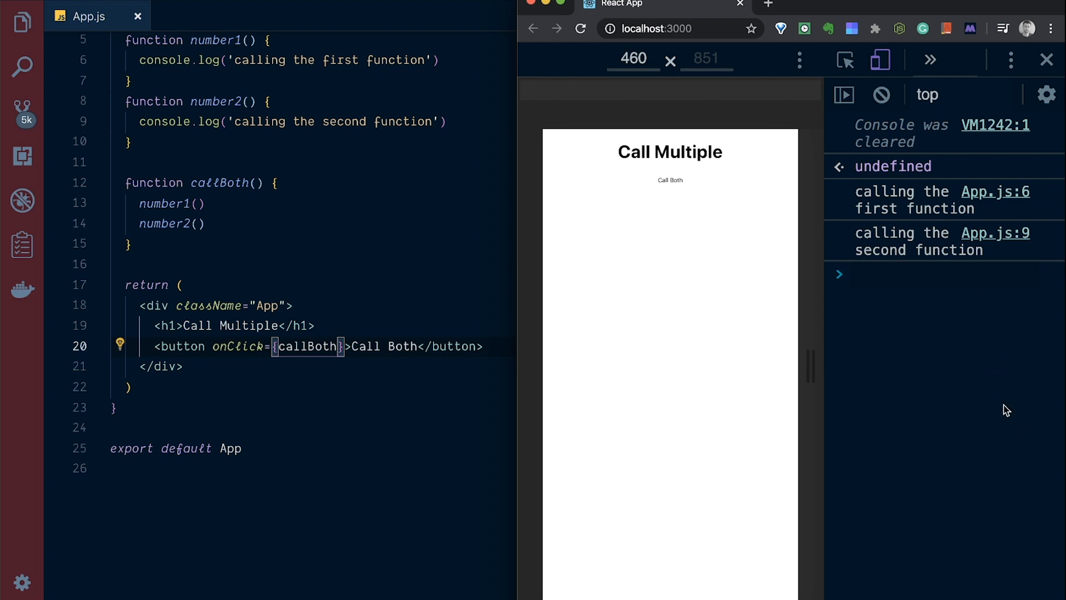
{"action": "mouse_move", "coordinate": [904, 436]}
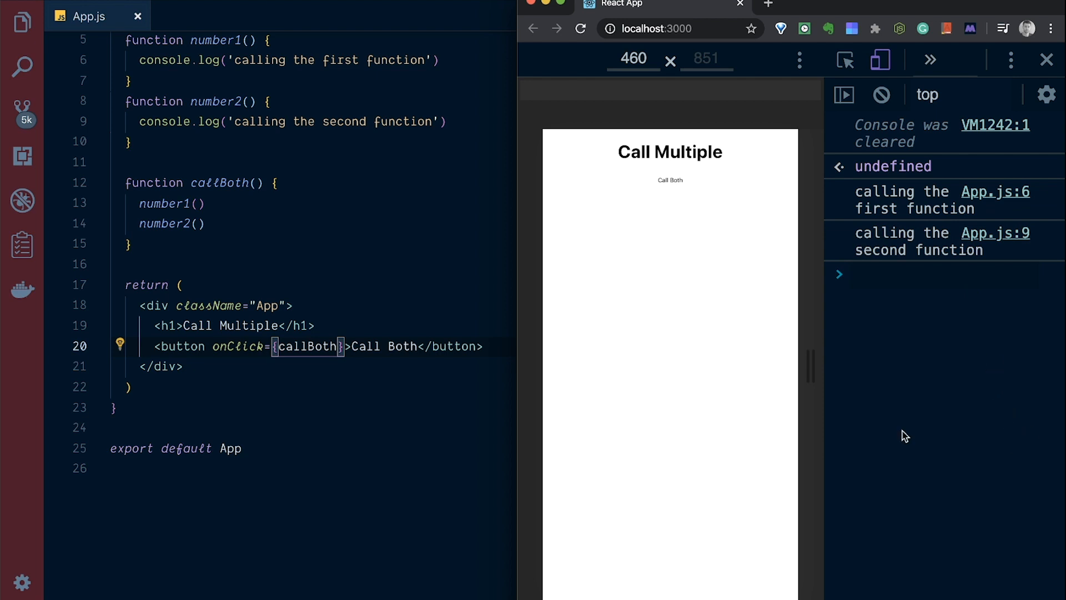
{"action": "mouse_move", "coordinate": [980, 450]}
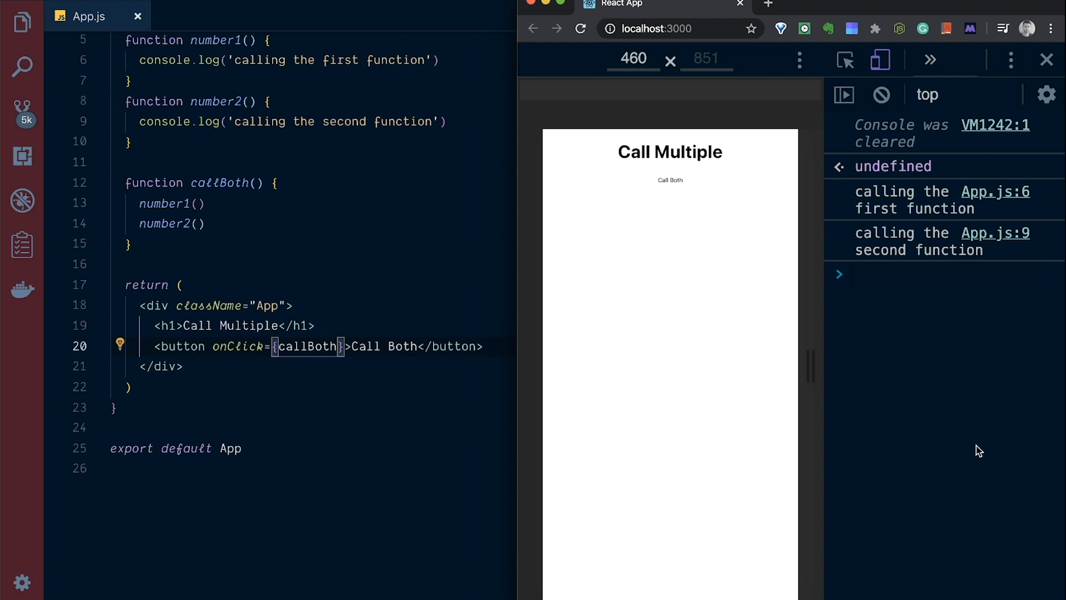
{"action": "mouse_move", "coordinate": [926, 440]}
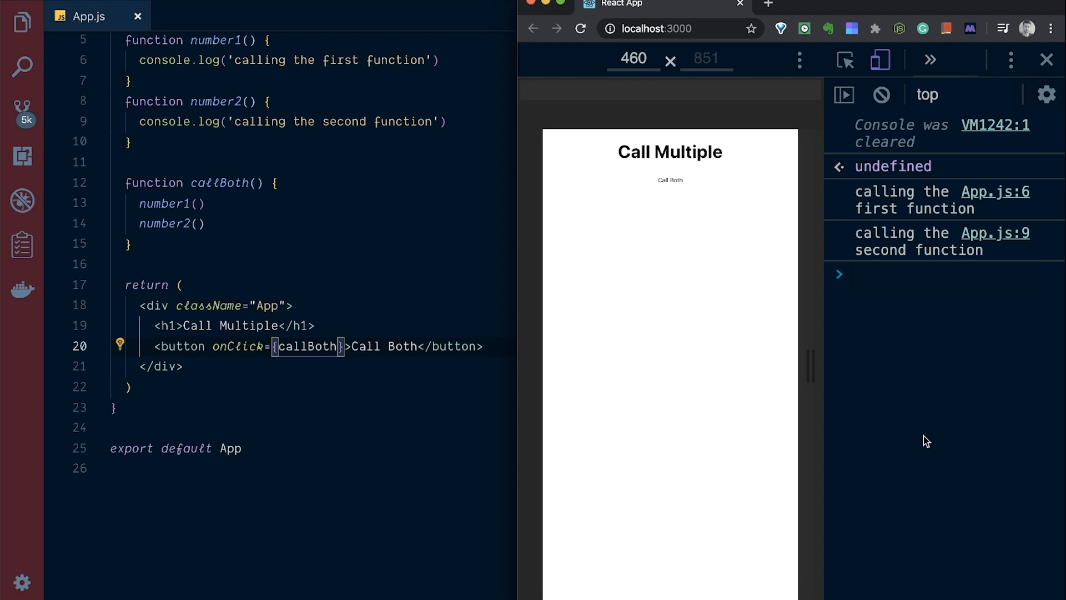
{"action": "mouse_move", "coordinate": [912, 427]}
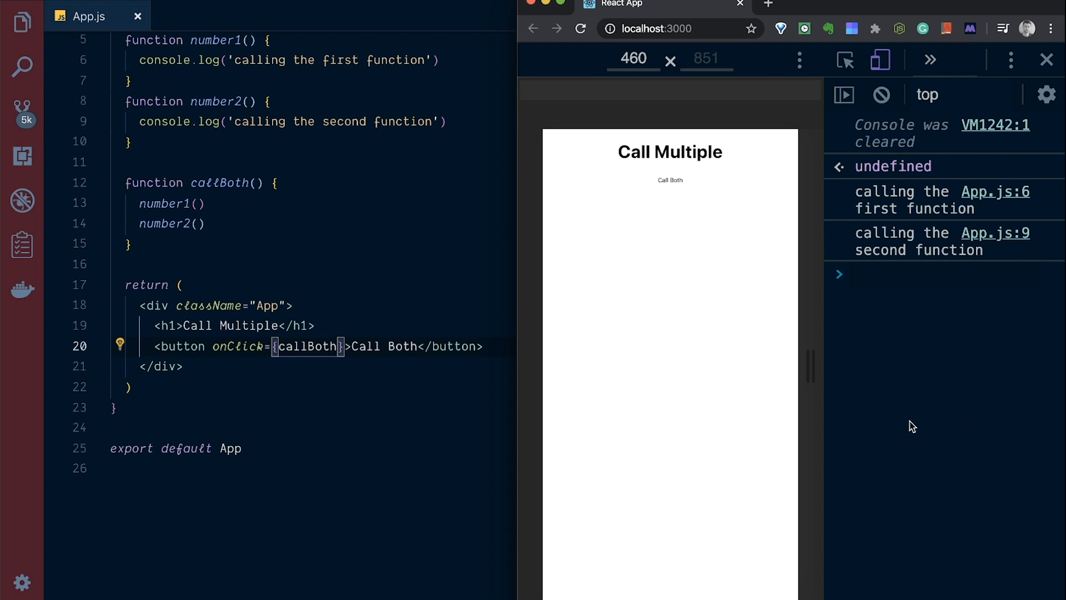